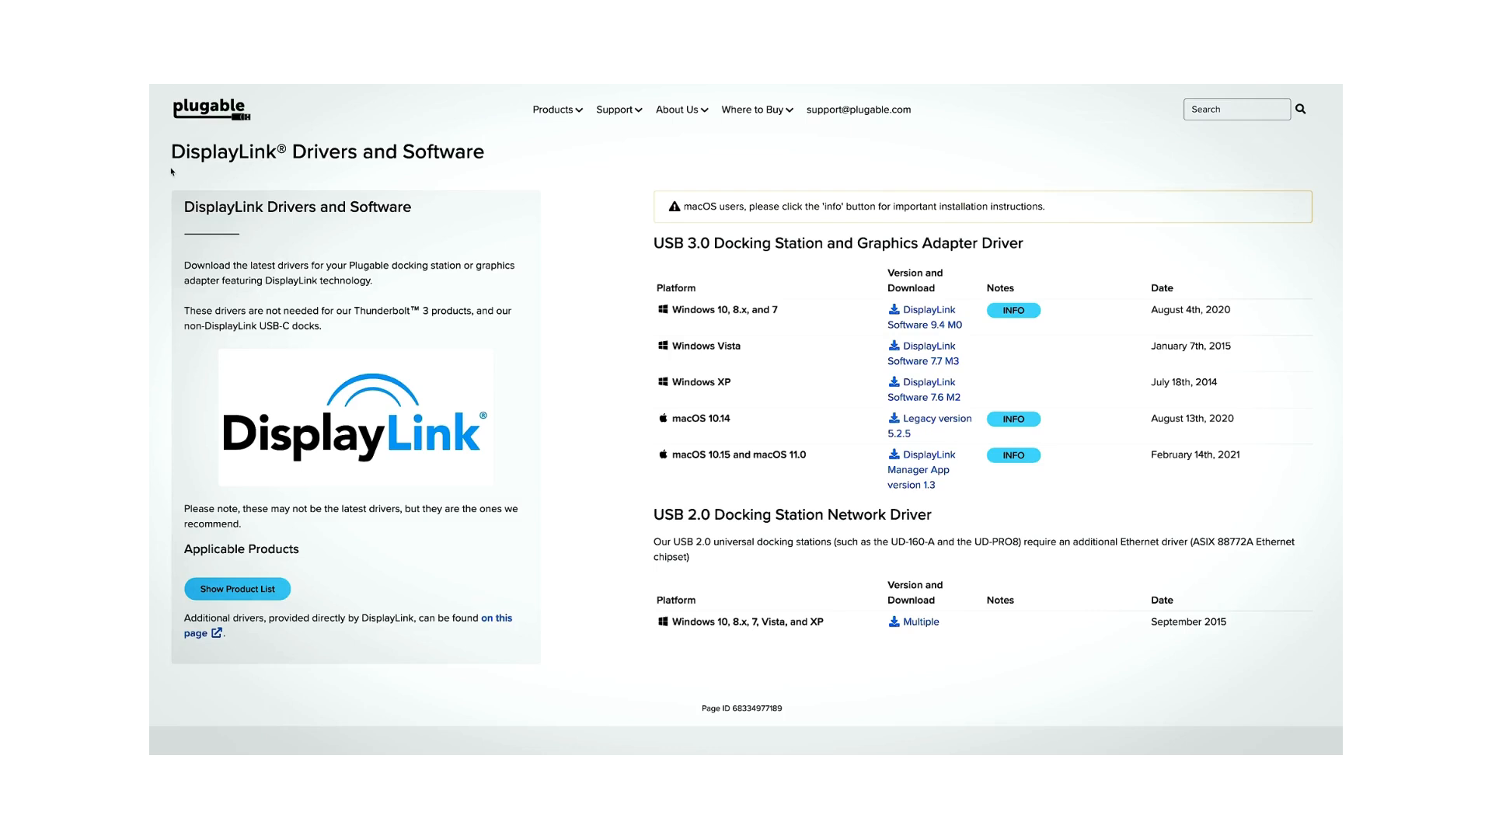
{"action": "mouse_move", "coordinate": [636, 247]}
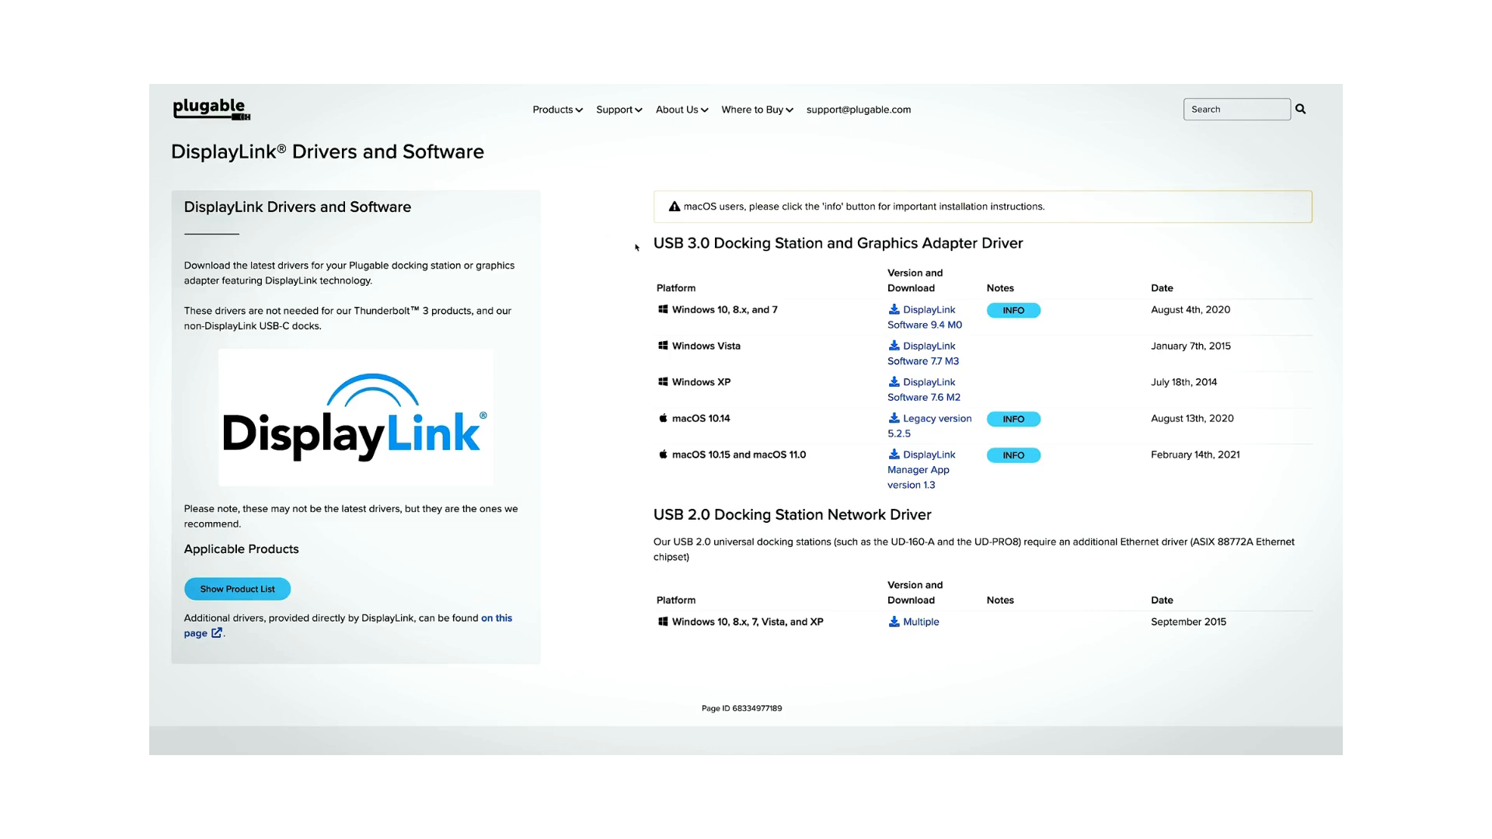
{"action": "mouse_move", "coordinate": [634, 345]}
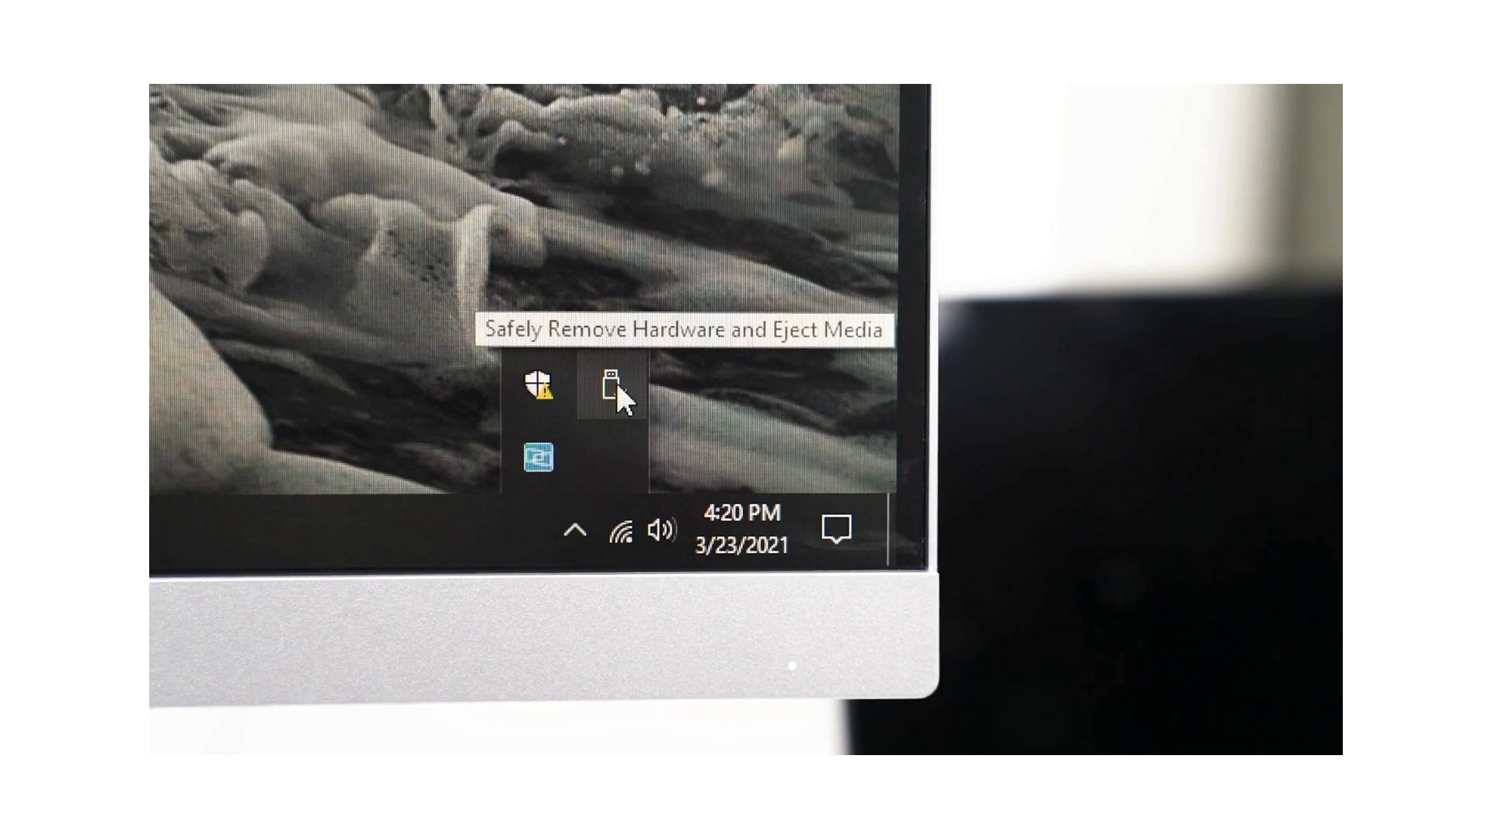
Show the Safely Remove Hardware menu listing Eject DataTraveler 3.0.
{"action": "left_click", "coordinate": [614, 389]}
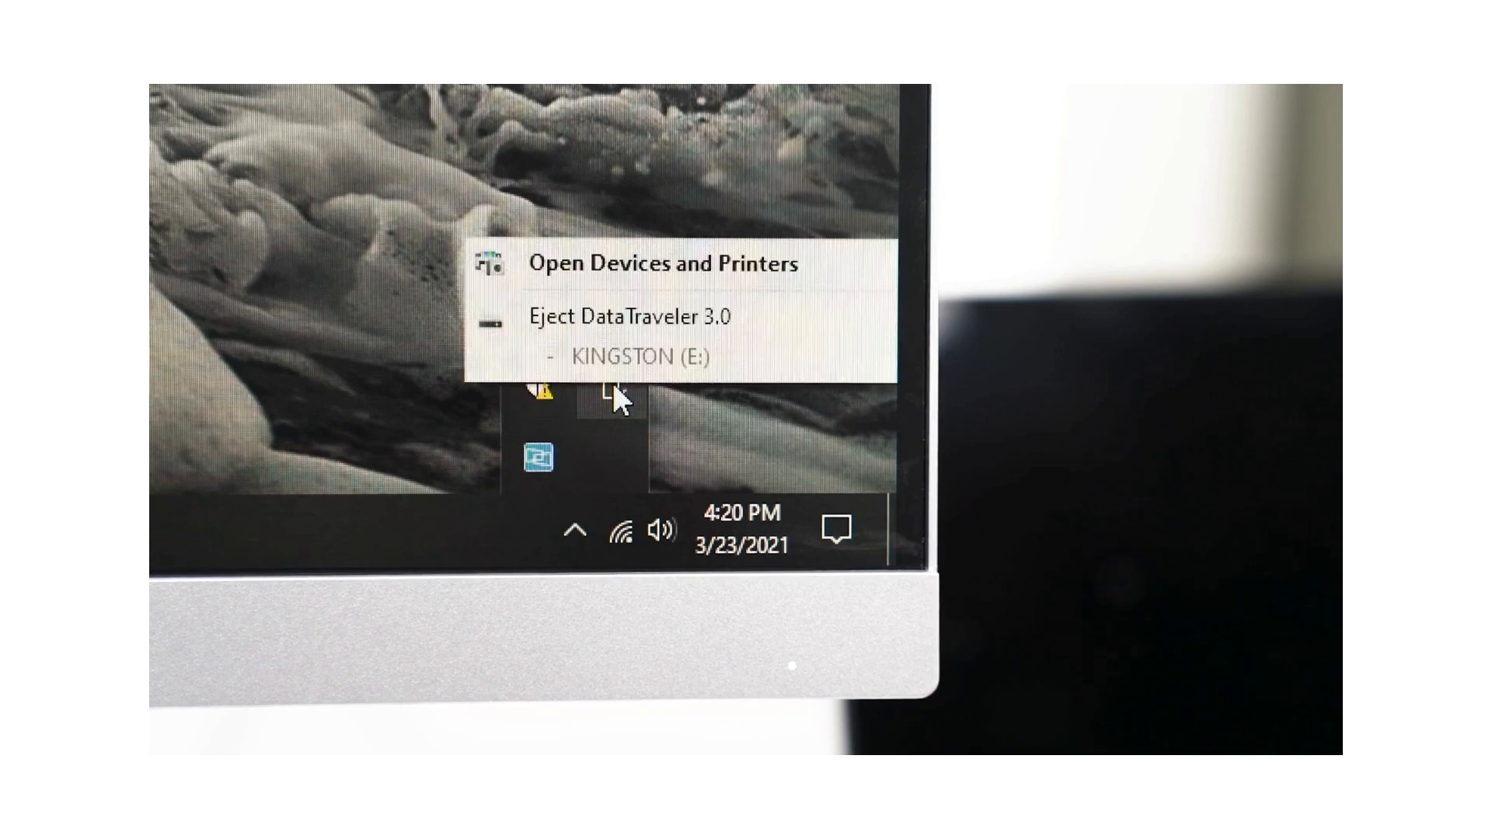
{"action": "mouse_move", "coordinate": [628, 316]}
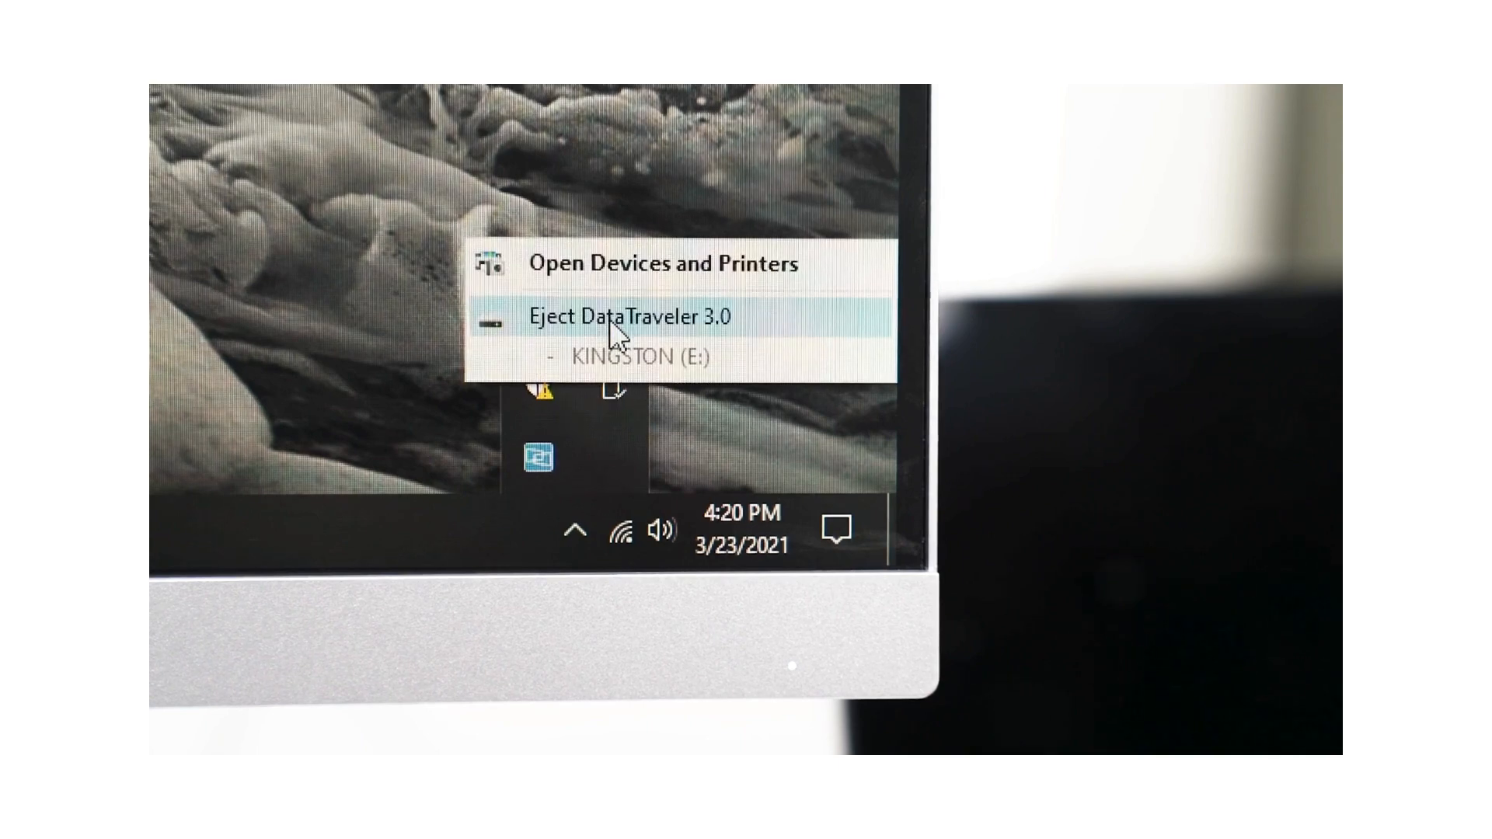